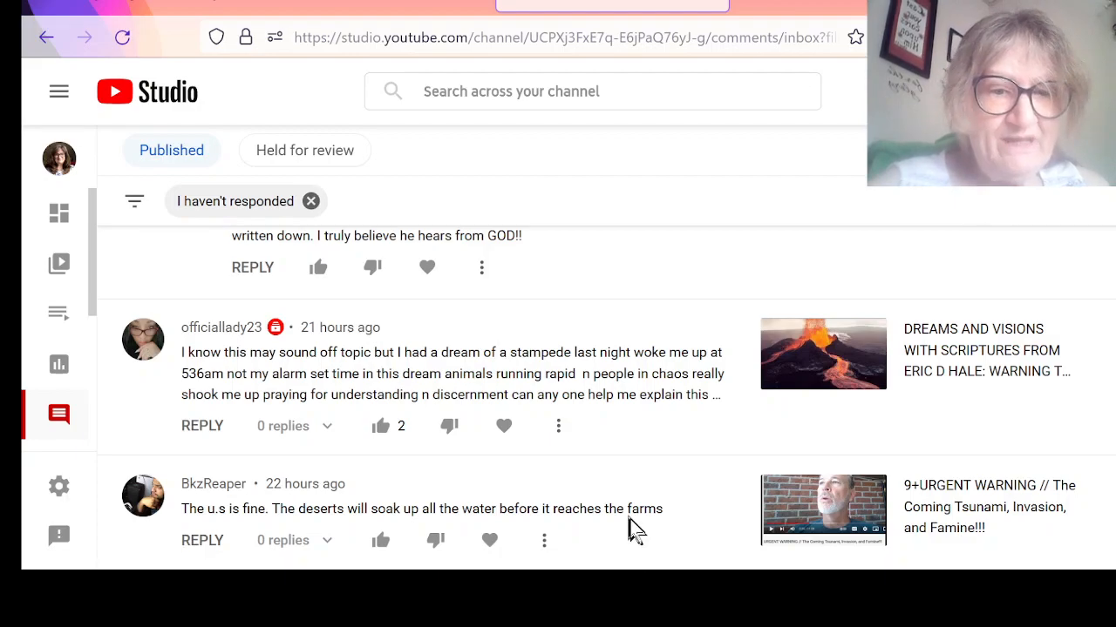
mouse_move(823, 510)
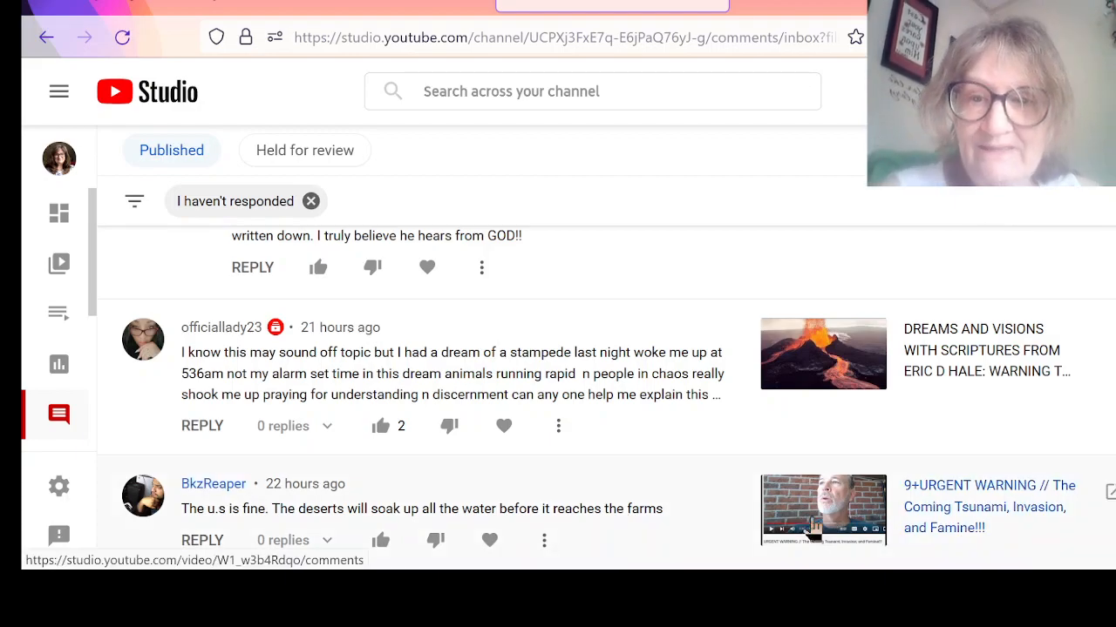
mouse_move(449, 427)
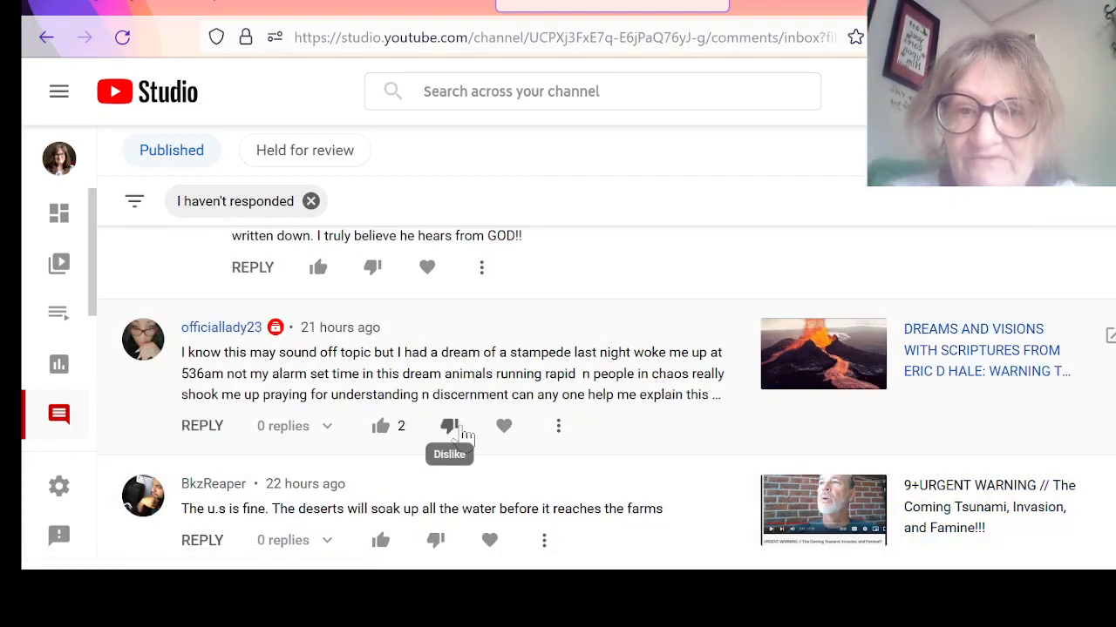
mouse_move(571, 431)
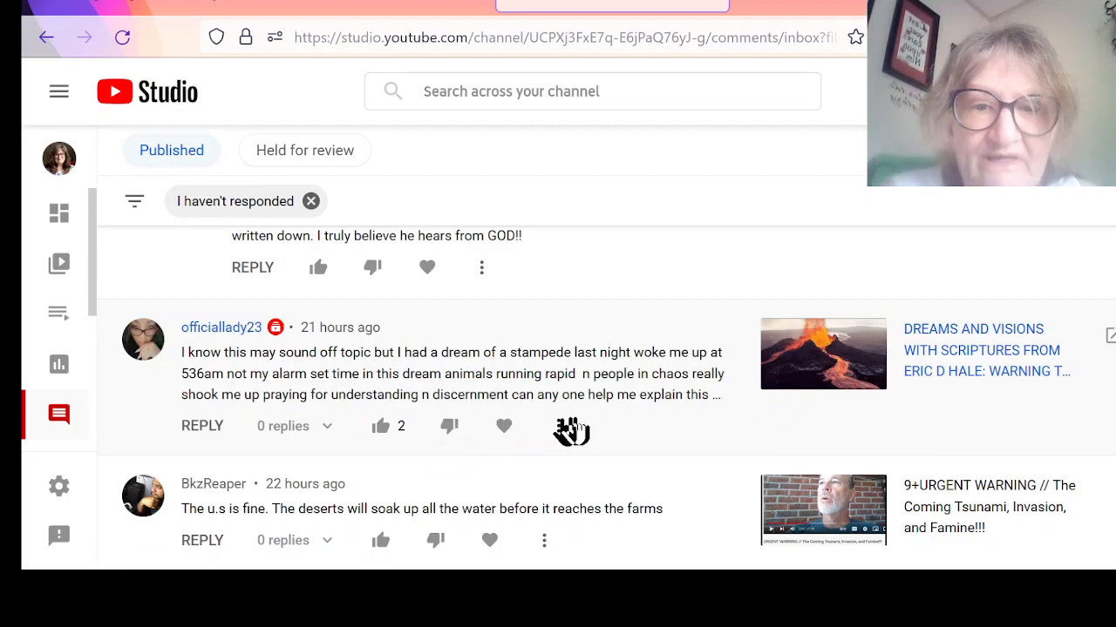
mouse_move(610, 427)
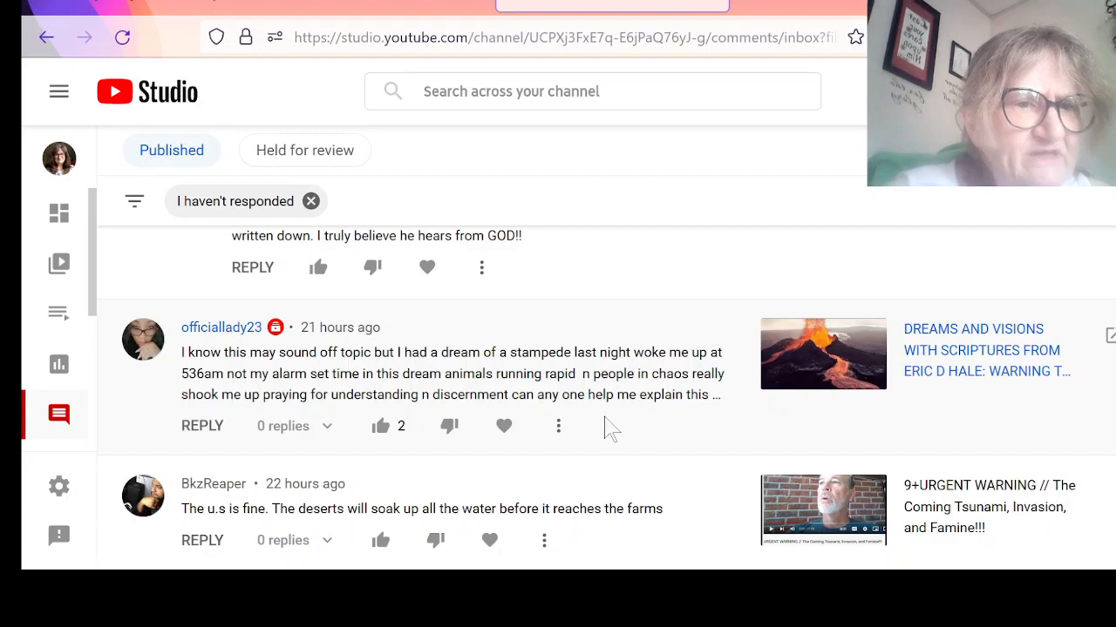
mouse_move(608, 430)
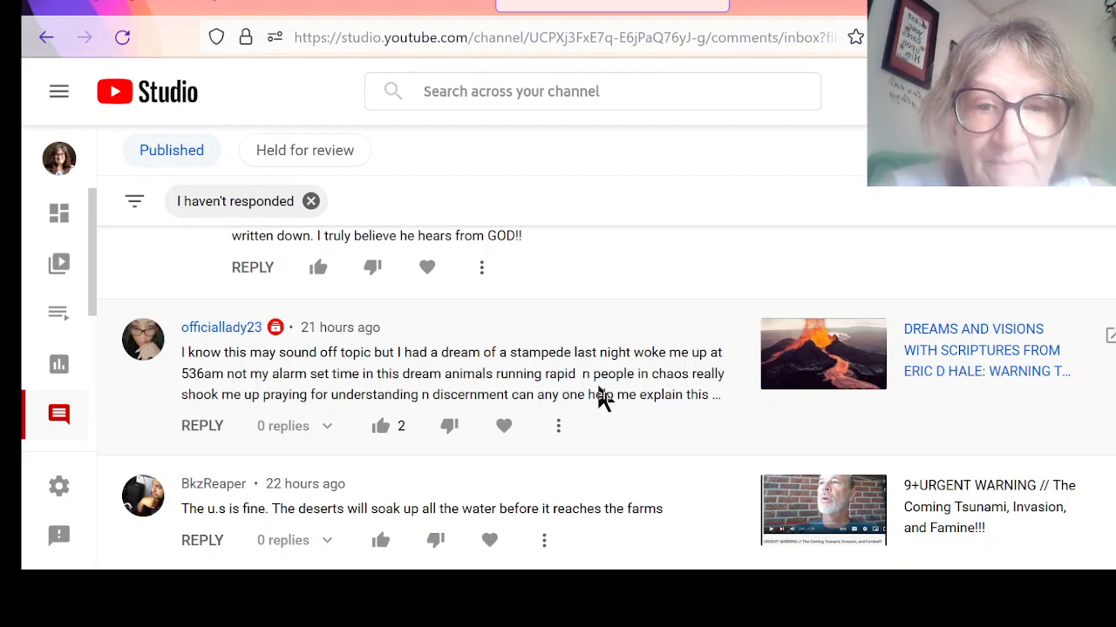
mouse_move(576, 405)
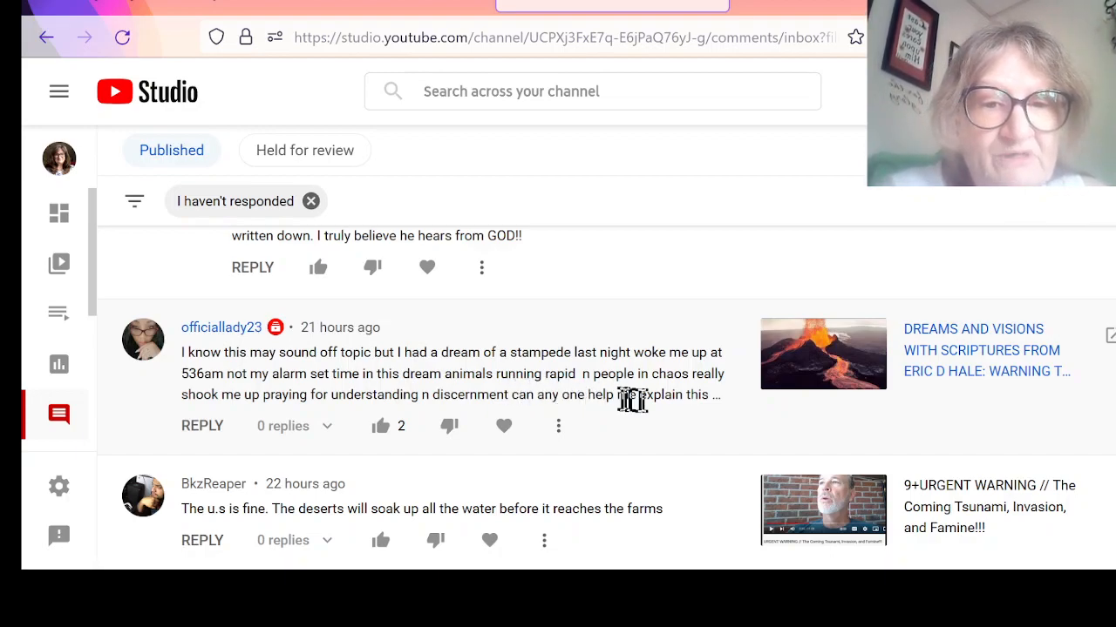
mouse_move(716, 404)
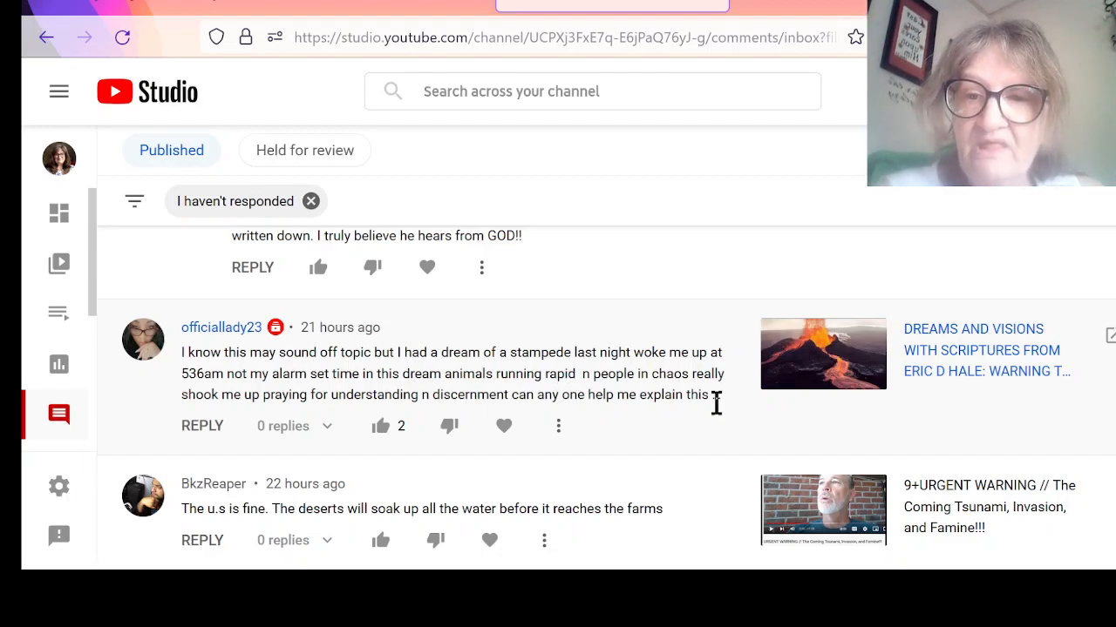
mouse_move(676, 423)
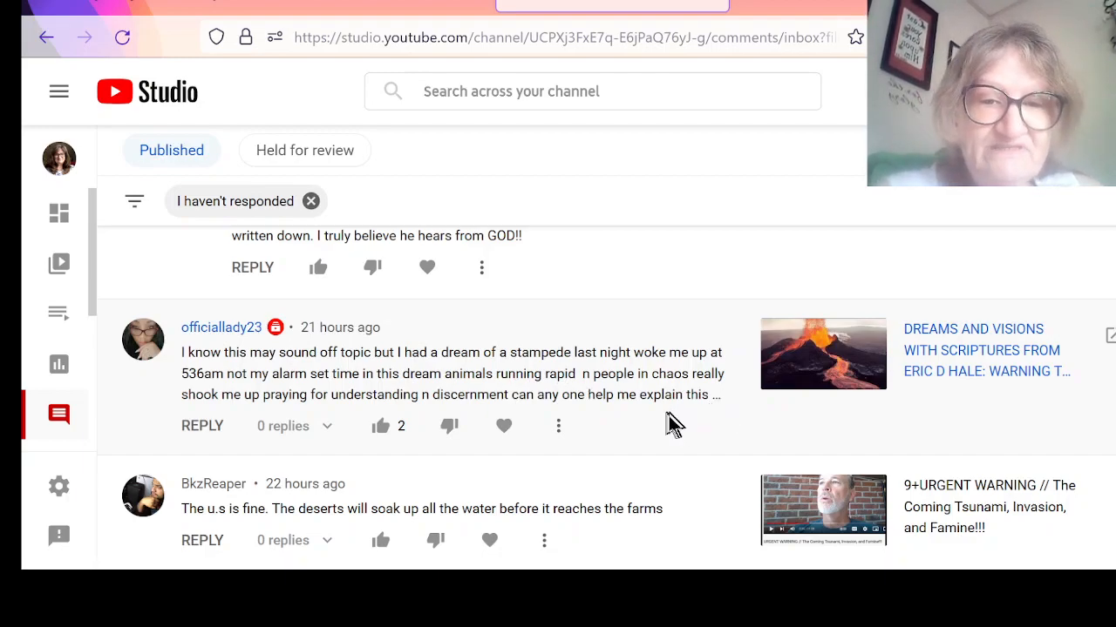
mouse_move(667, 427)
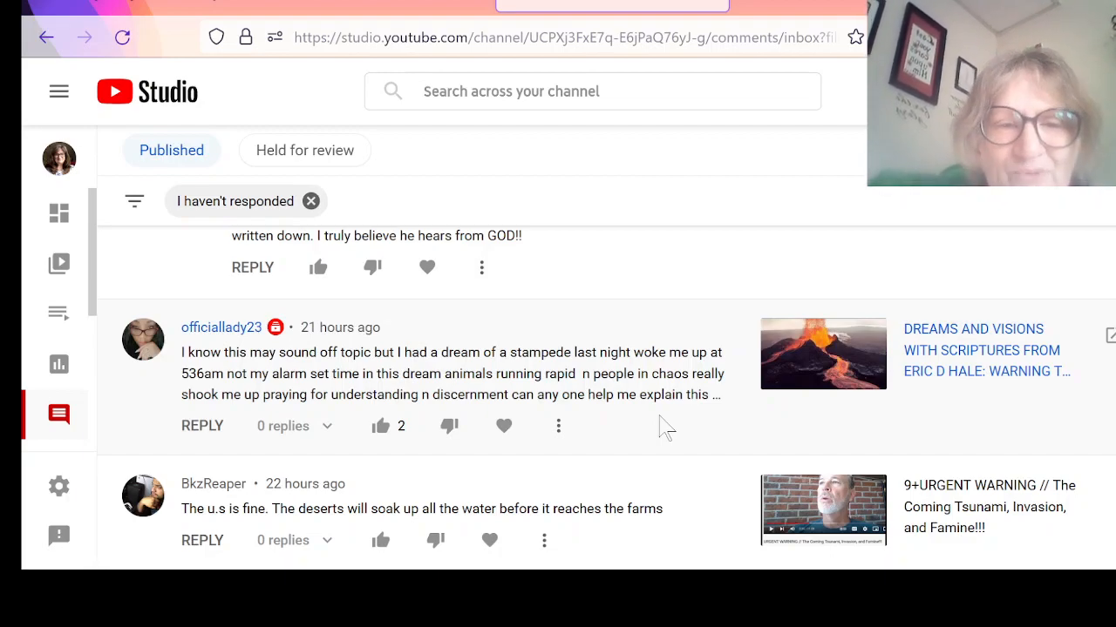
mouse_move(585, 445)
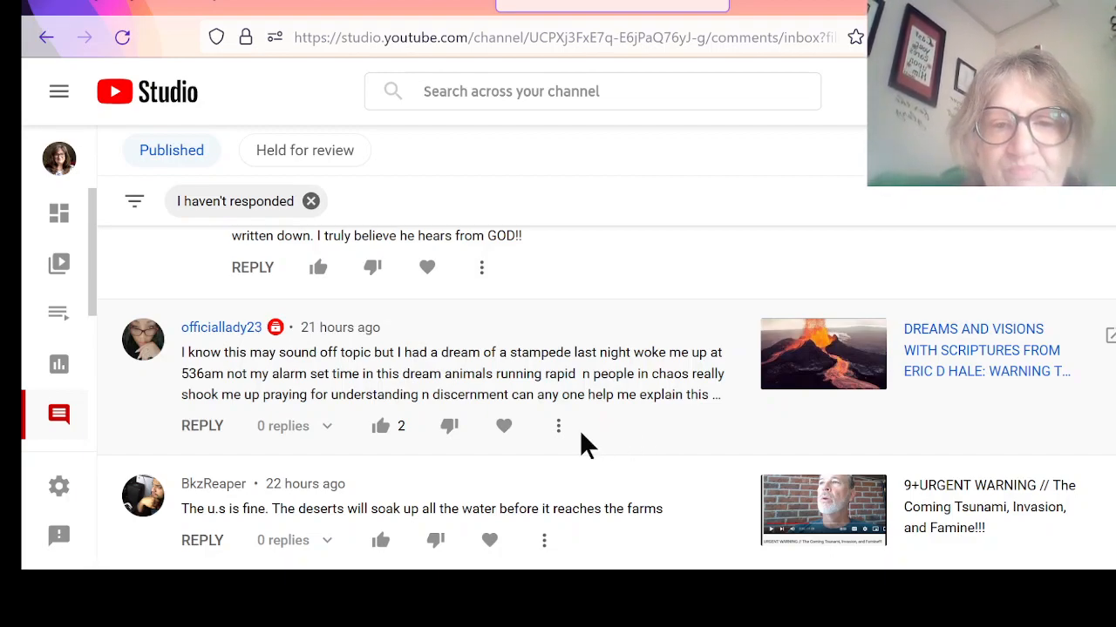
mouse_move(588, 436)
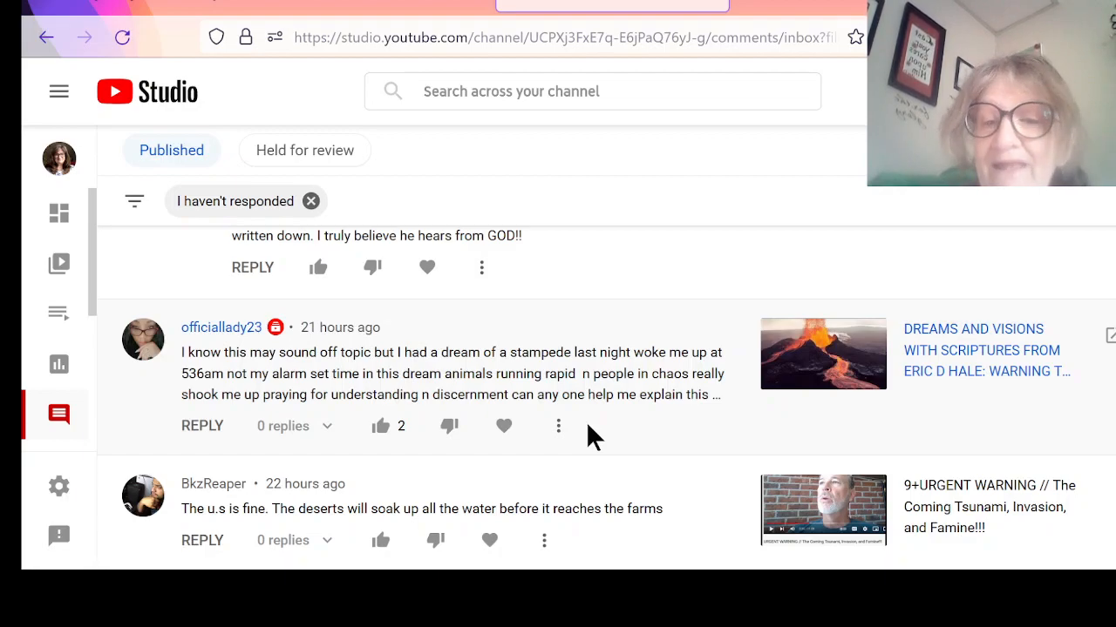
mouse_move(597, 436)
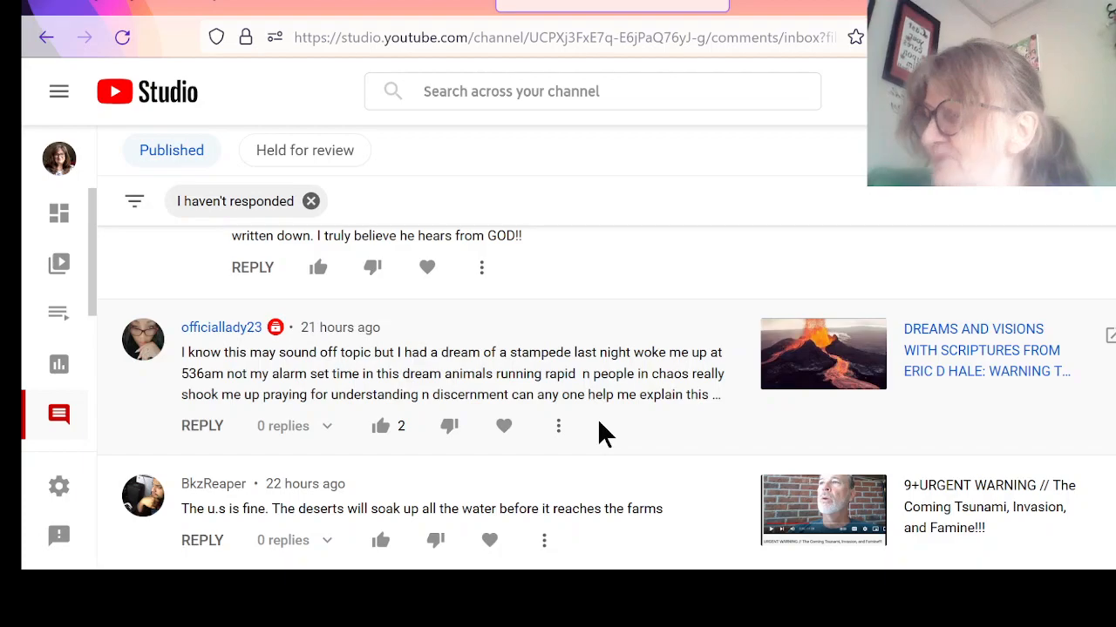
mouse_move(604, 473)
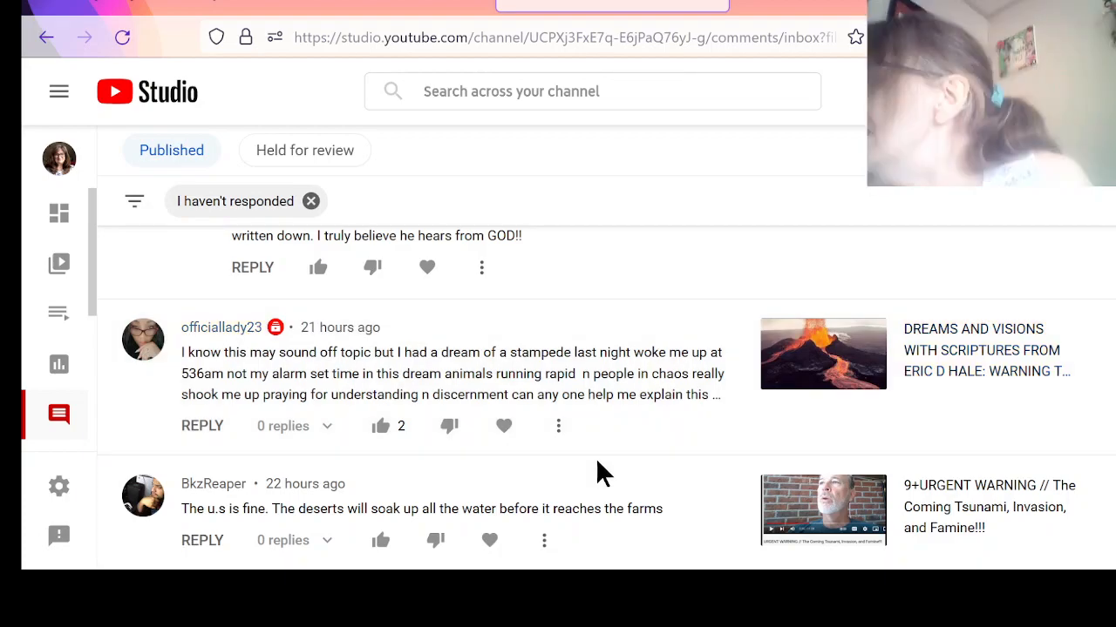